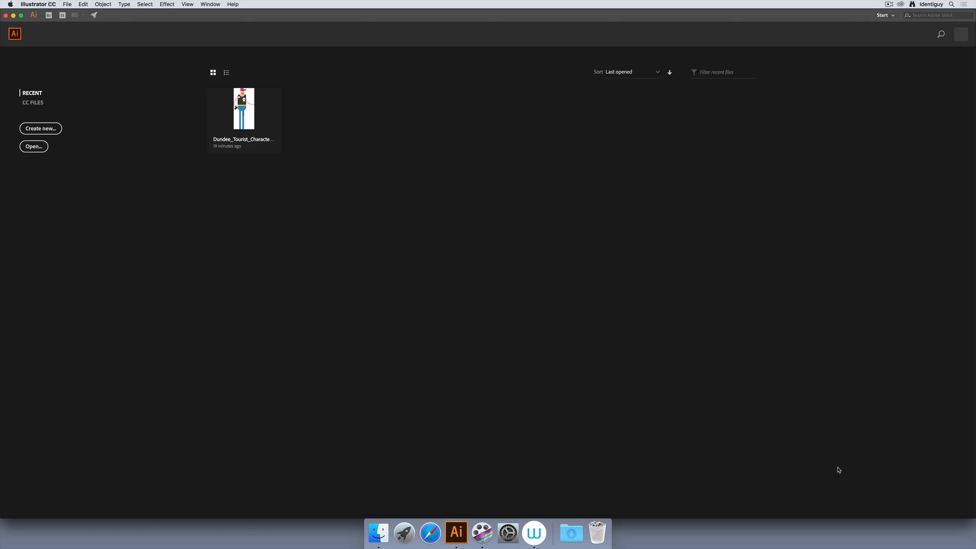
pyautogui.moveTo(40, 128)
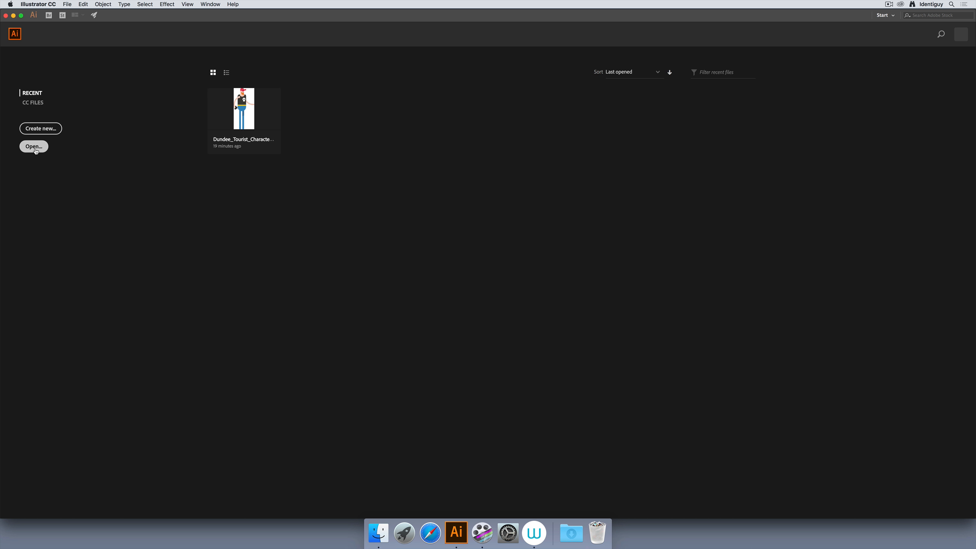
pyautogui.moveTo(261, 104)
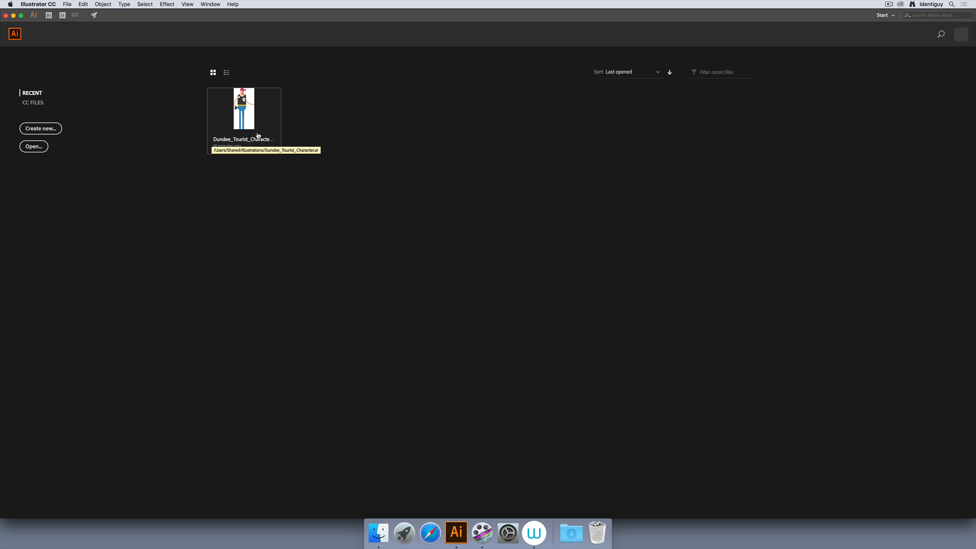
pyautogui.moveTo(136, 195)
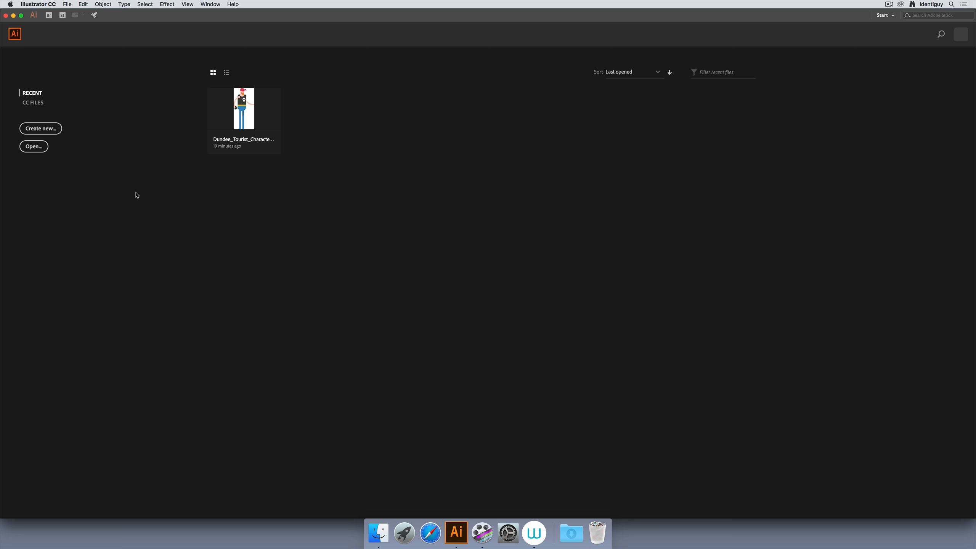
pyautogui.moveTo(40, 128)
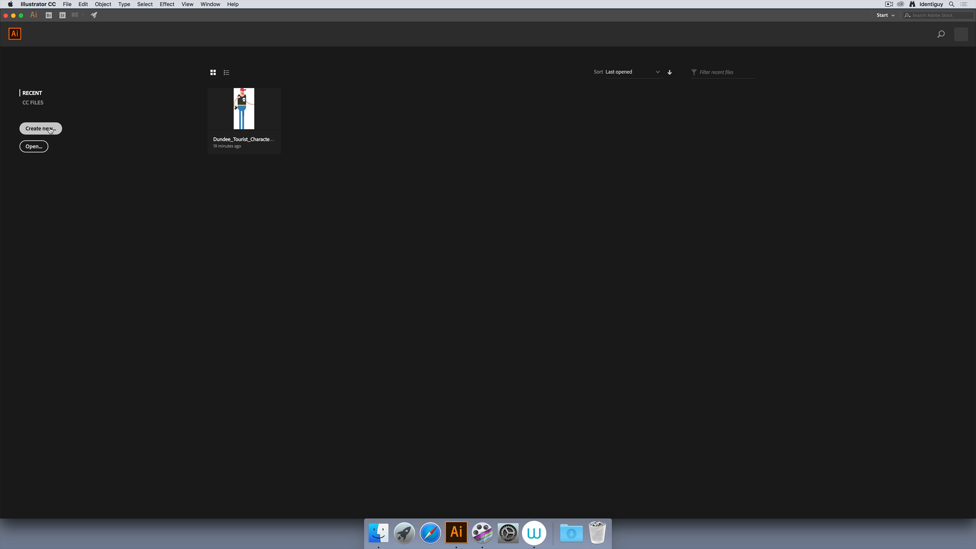
# Start a new document and browse the Mobile, Web, Print and Art & Illustration presets, settling on Print.
pyautogui.click(40, 129)
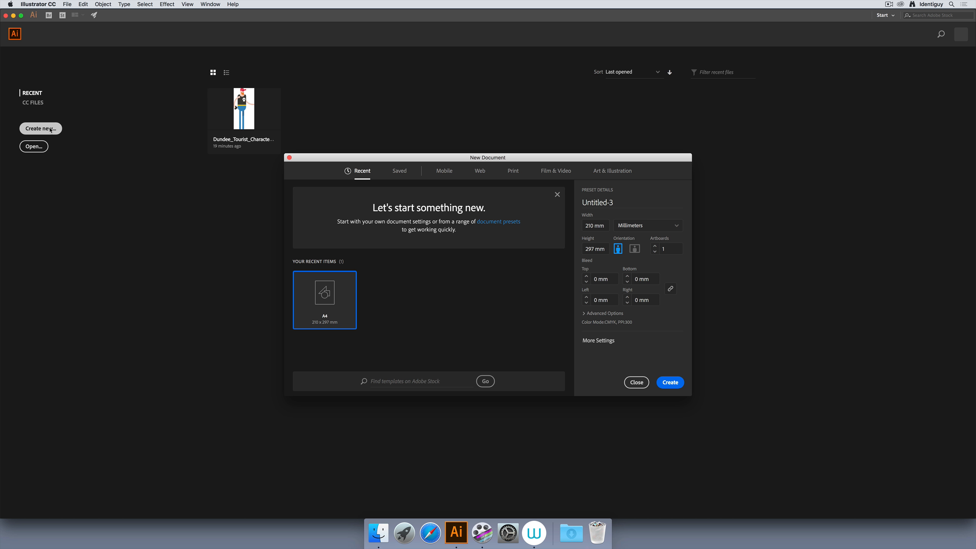
pyautogui.moveTo(361, 176)
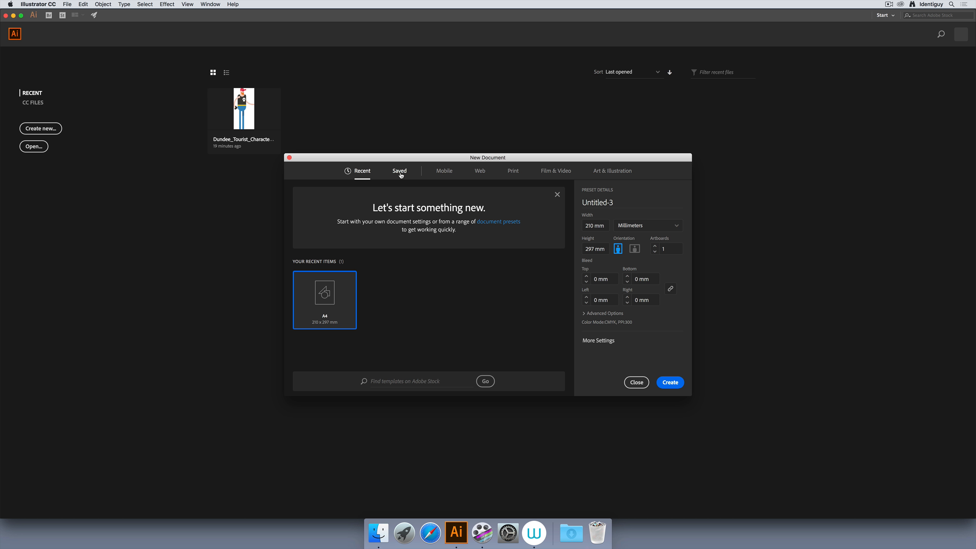
pyautogui.moveTo(443, 174)
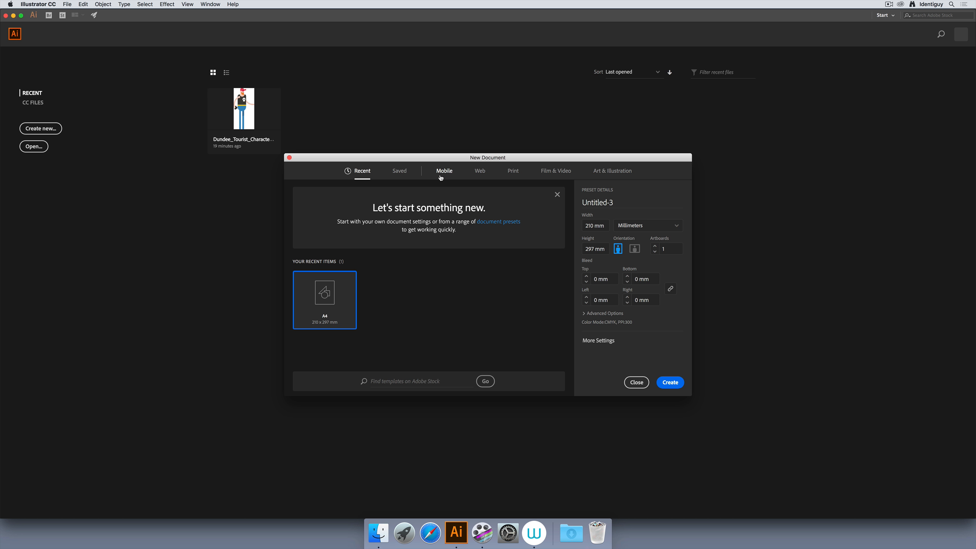
pyautogui.click(443, 170)
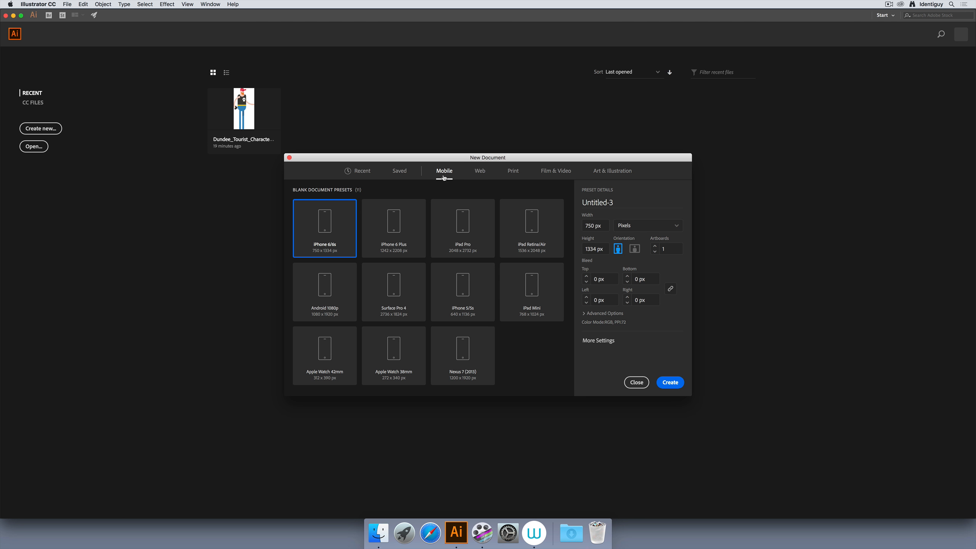
pyautogui.click(479, 171)
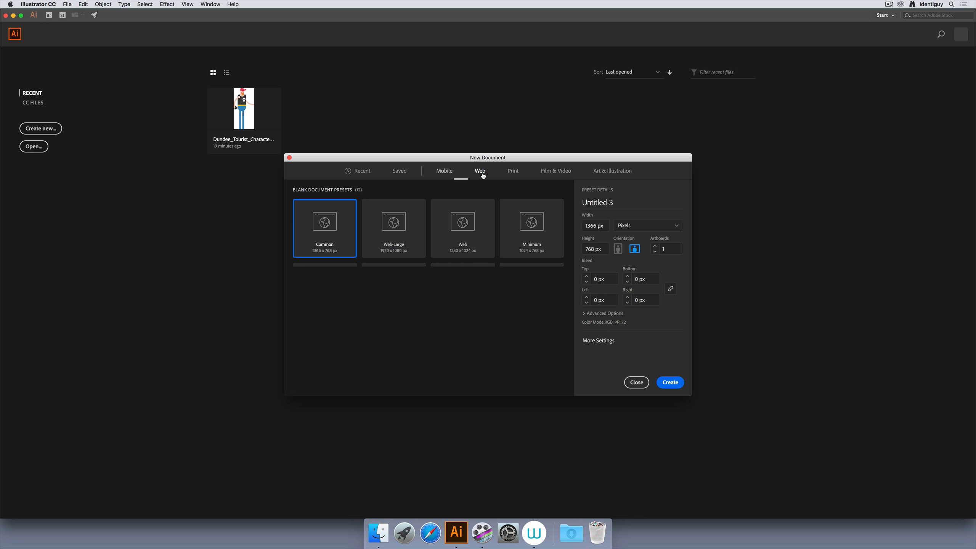
pyautogui.click(479, 171)
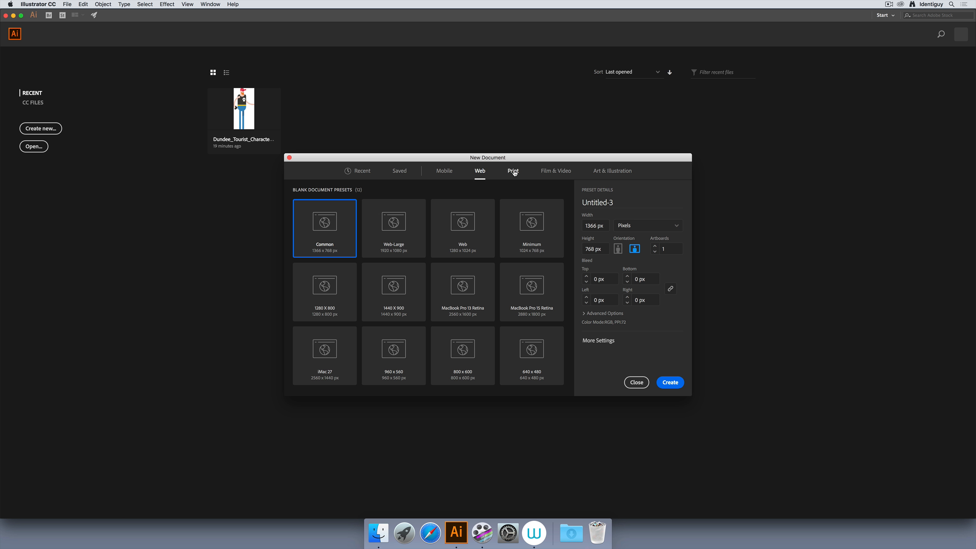
pyautogui.click(513, 171)
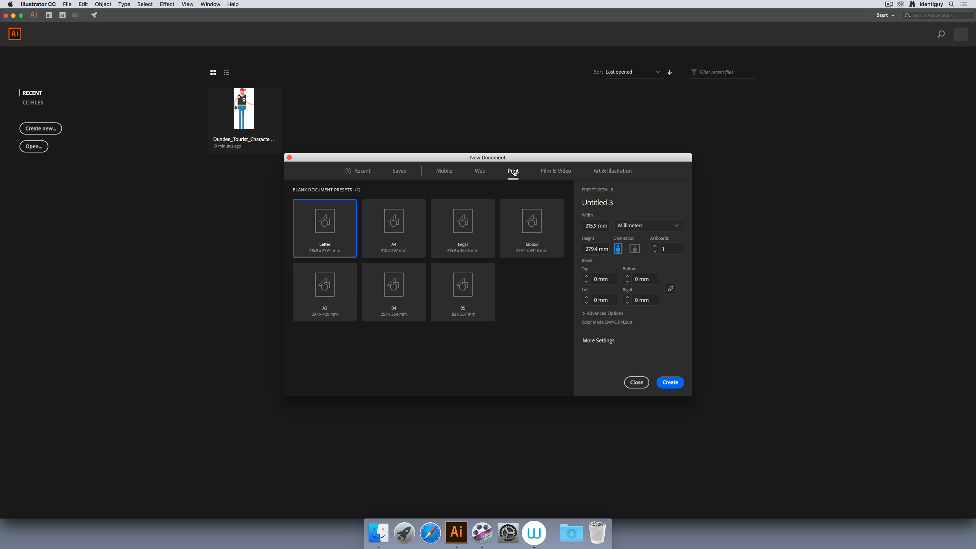
pyautogui.click(611, 170)
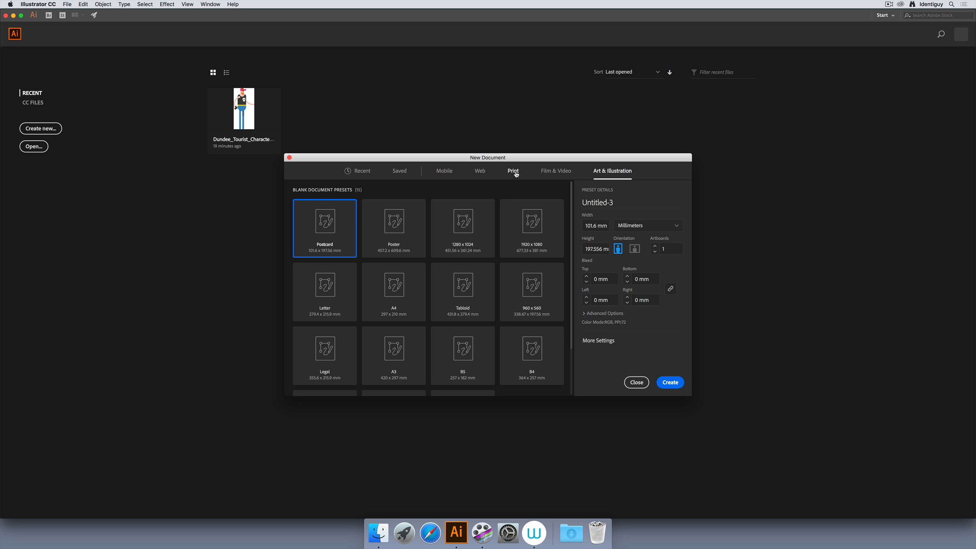
pyautogui.click(513, 171)
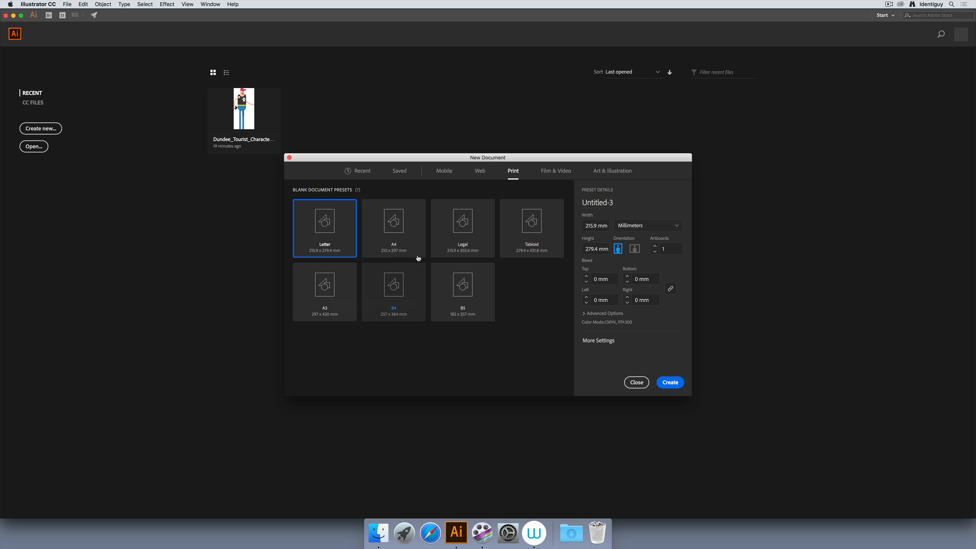
# Choose the A4 preset in landscape orientation with 3 artboards.
pyautogui.click(394, 221)
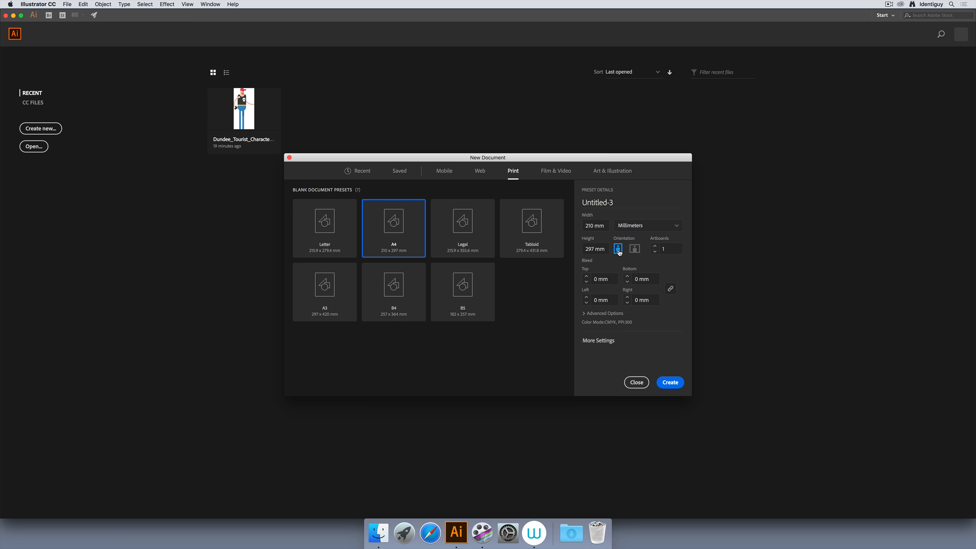
pyautogui.click(634, 248)
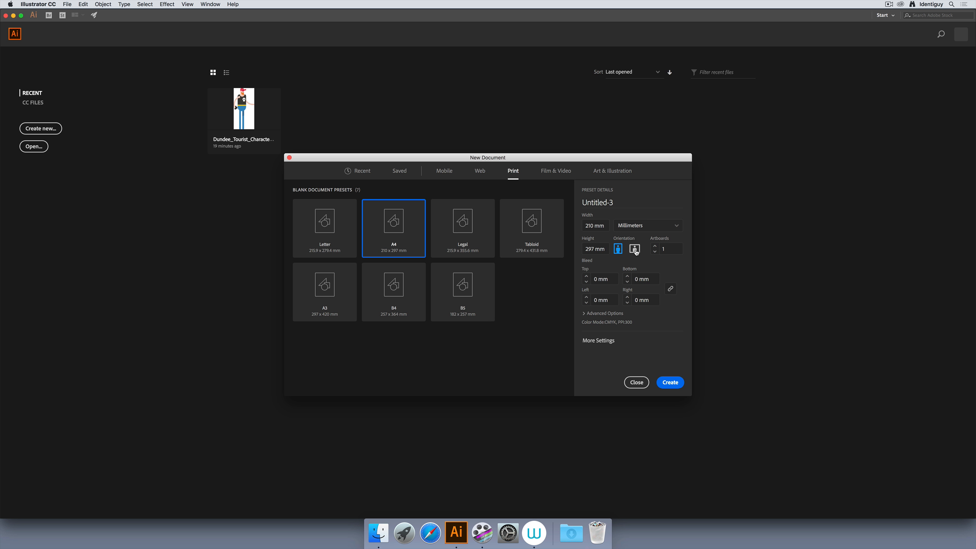
pyautogui.click(634, 249)
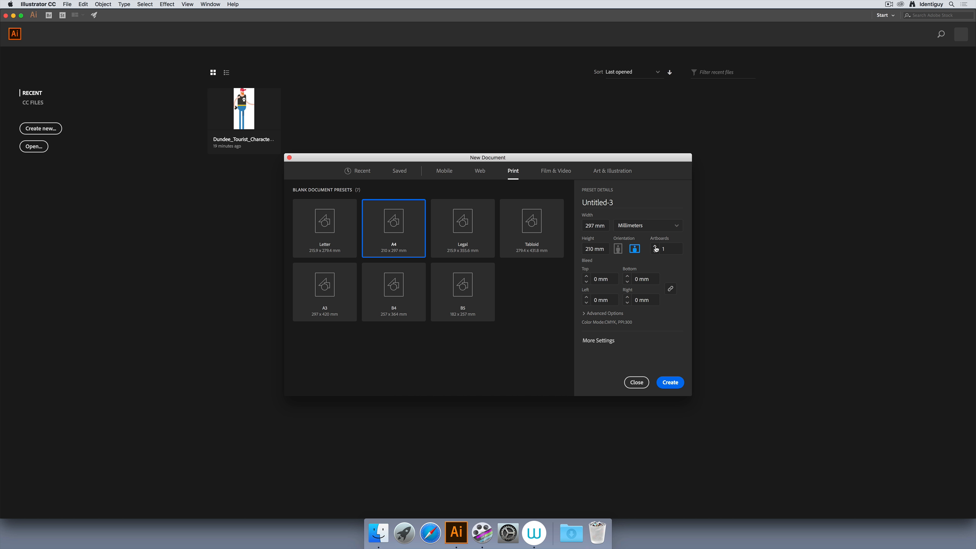
pyautogui.click(655, 245)
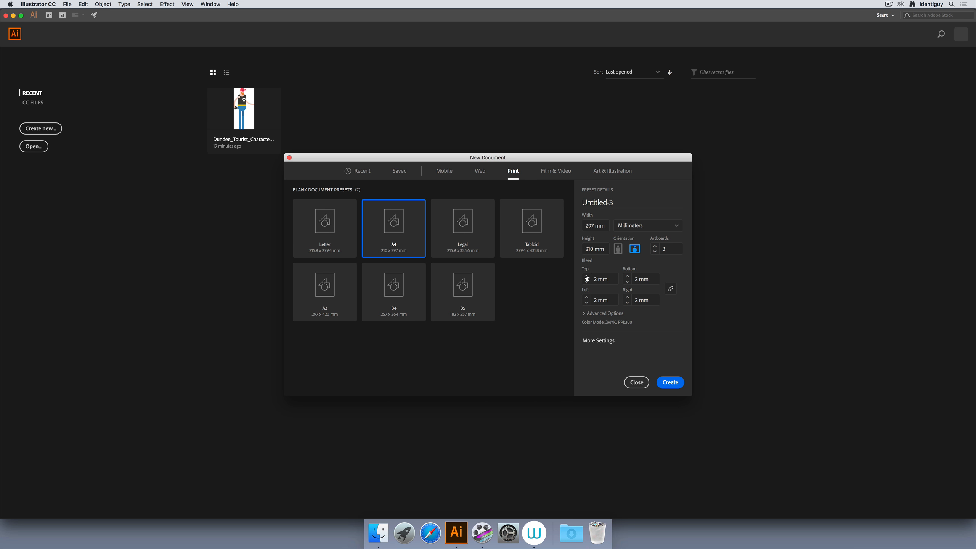
# Set a 3 mm bleed on all sides and name the document 'Illustrator_1'.
pyautogui.click(586, 277)
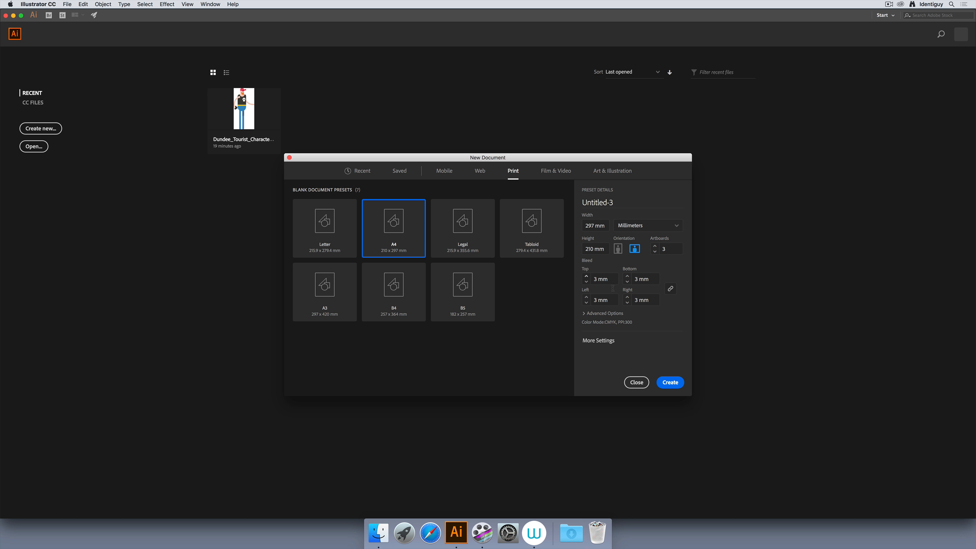
pyautogui.click(597, 202)
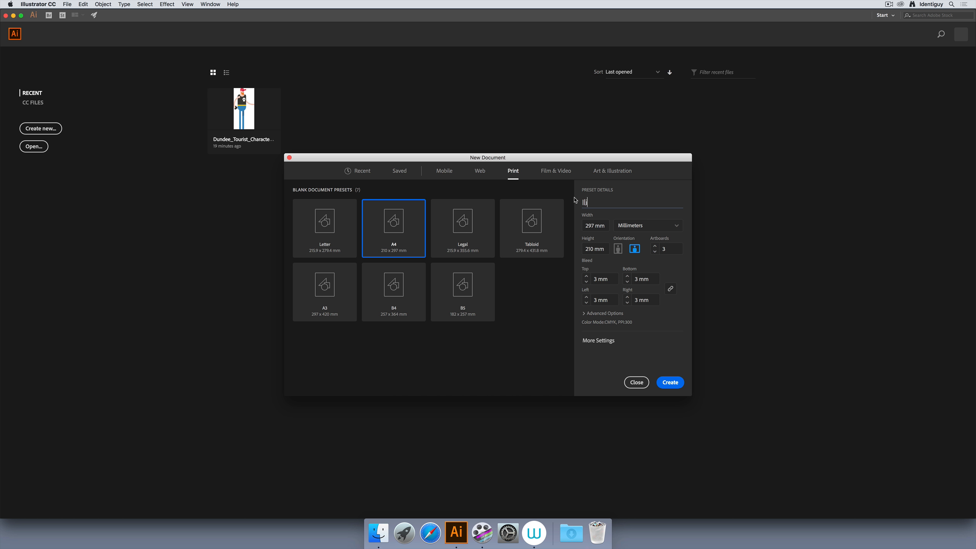
pyautogui.write('Illustrator_1')
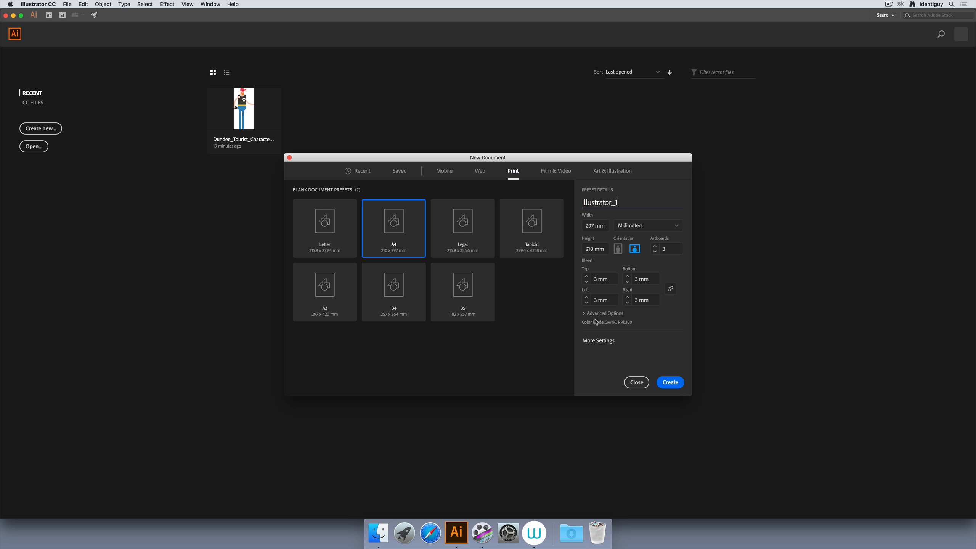
pyautogui.moveTo(615, 327)
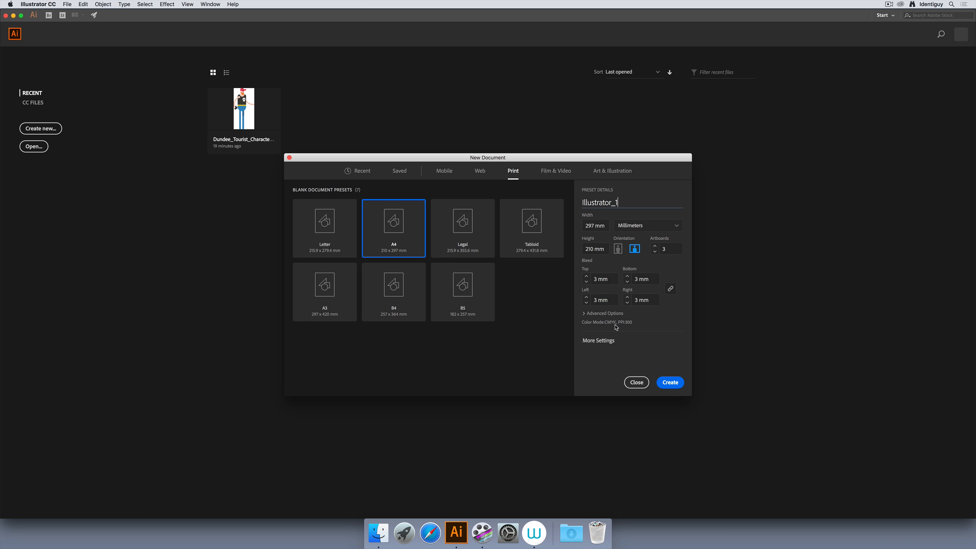
pyautogui.click(598, 340)
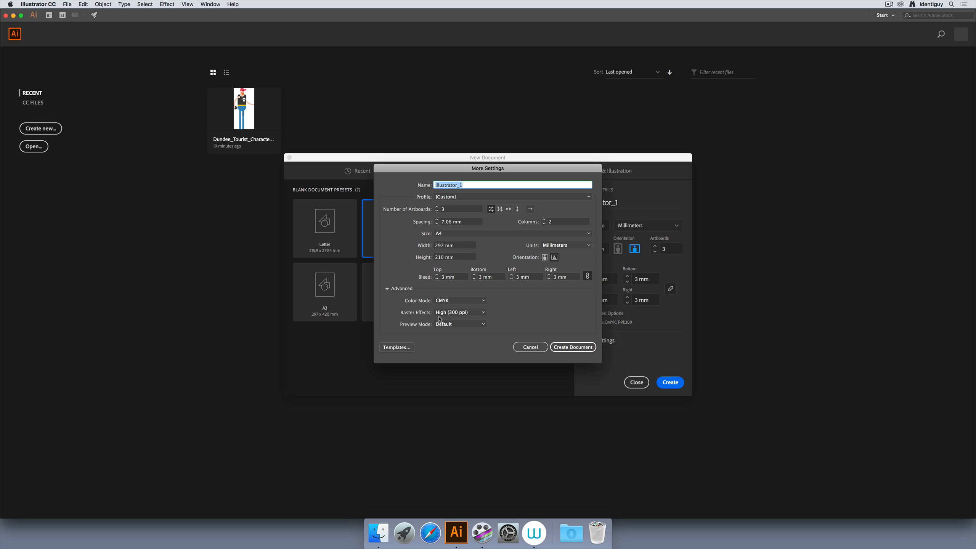
pyautogui.moveTo(468, 319)
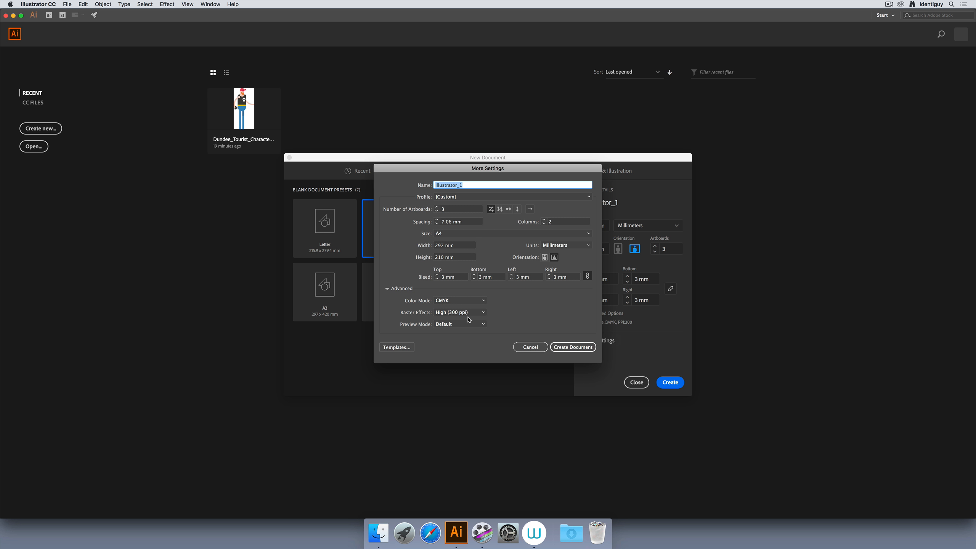
# Keep the default preview mode with artboards arranged by column and create the CMYK document.
pyautogui.click(459, 323)
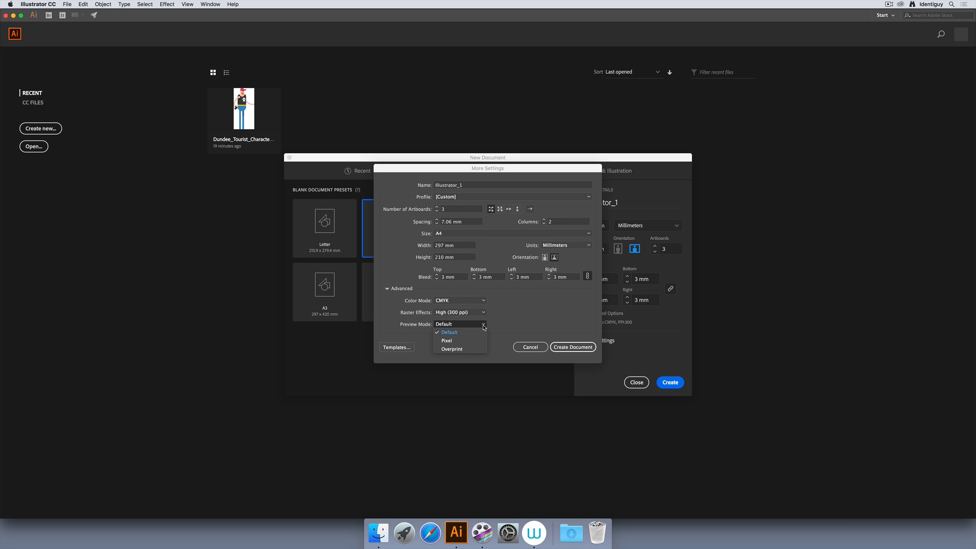
pyautogui.click(449, 331)
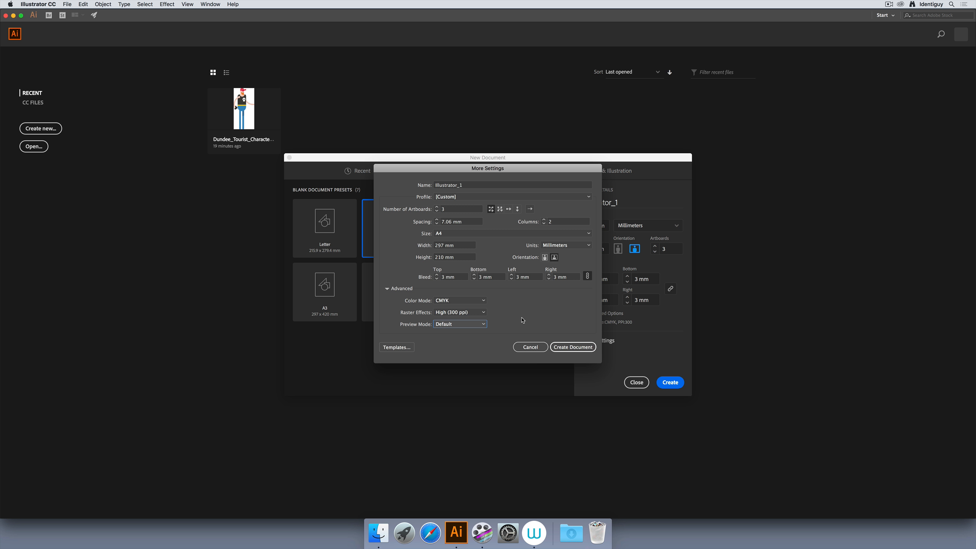
pyautogui.moveTo(527, 316)
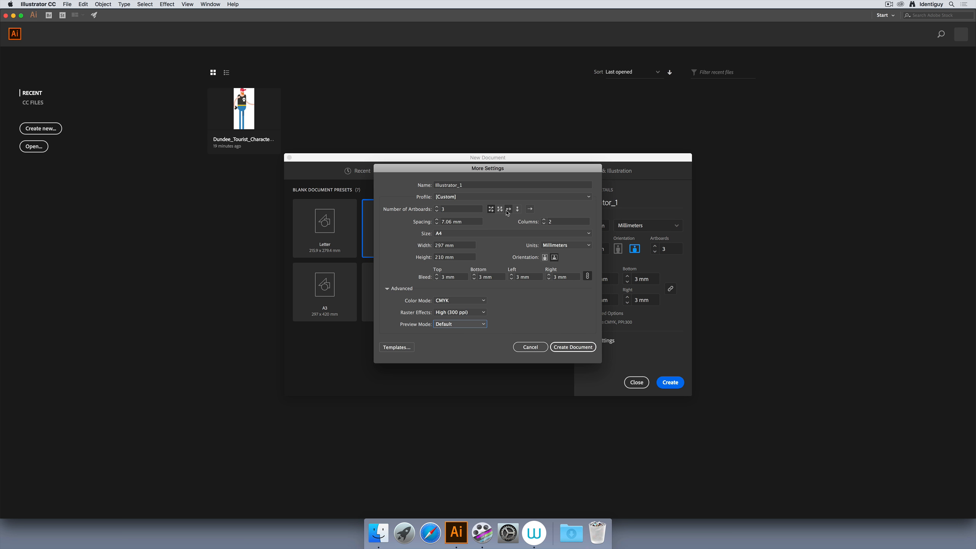
pyautogui.moveTo(517, 209)
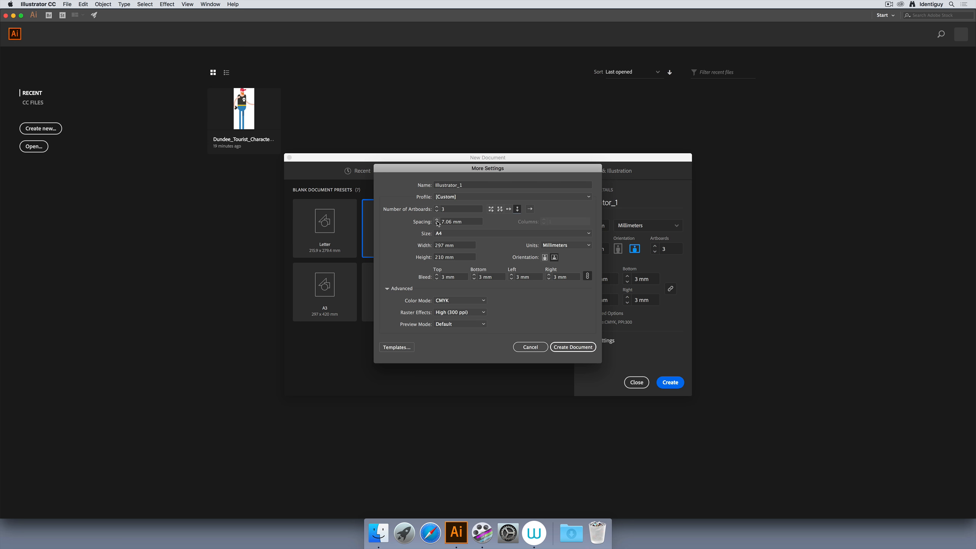
pyautogui.click(459, 222)
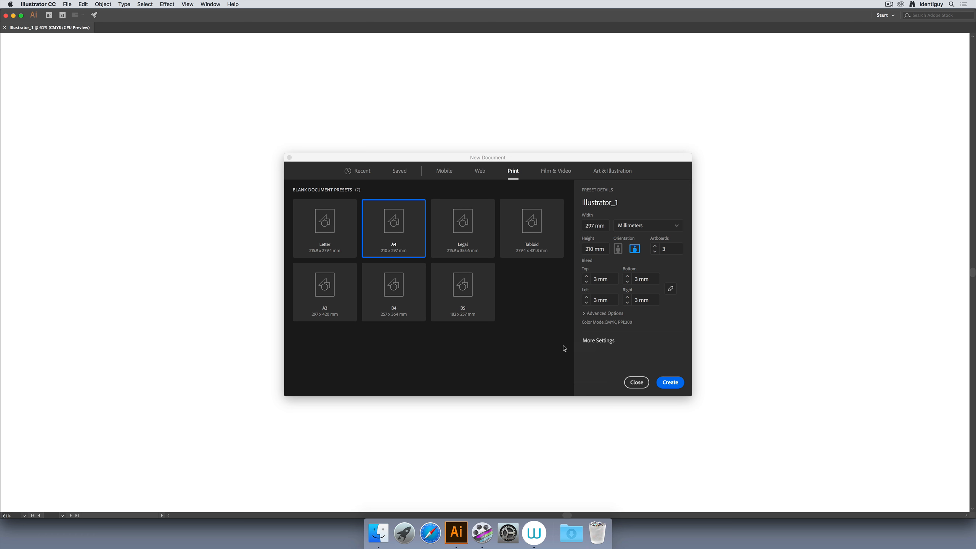
pyautogui.click(669, 381)
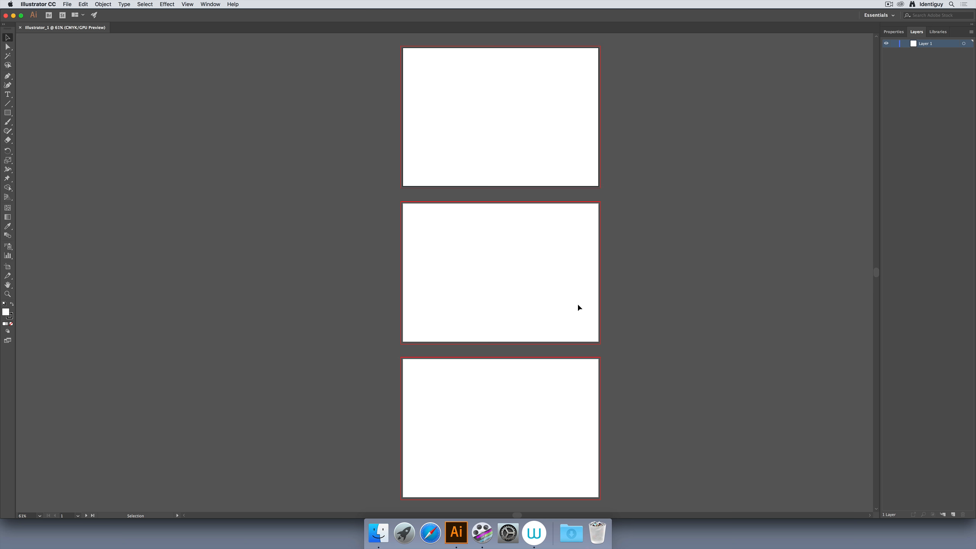